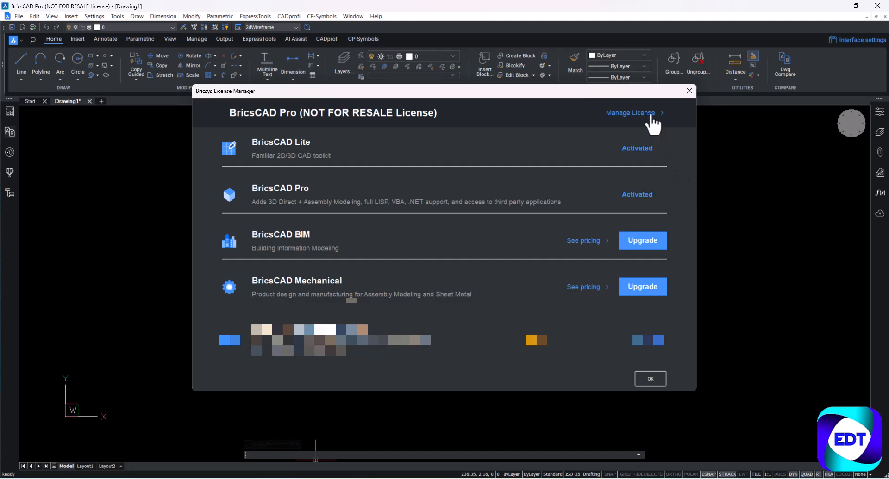
Show the licensing details: Not For Resale version 24, expiring 2024-10-31
left_click(629, 112)
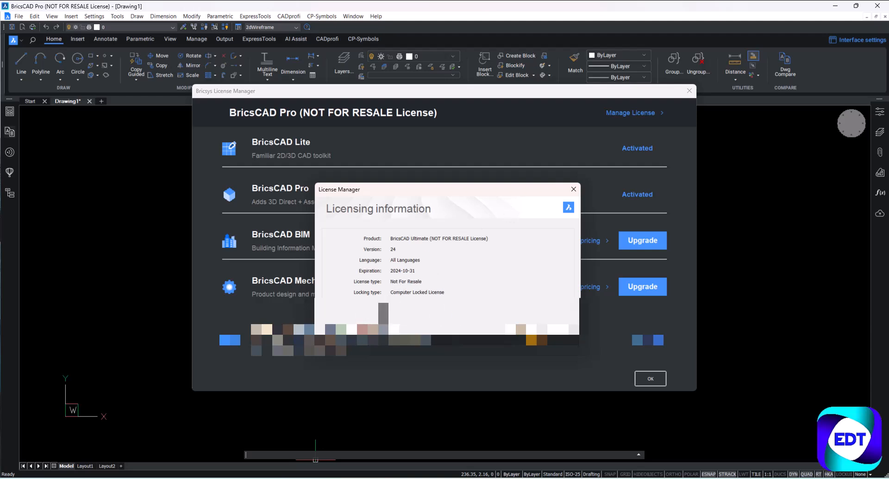
mouse_move(330, 212)
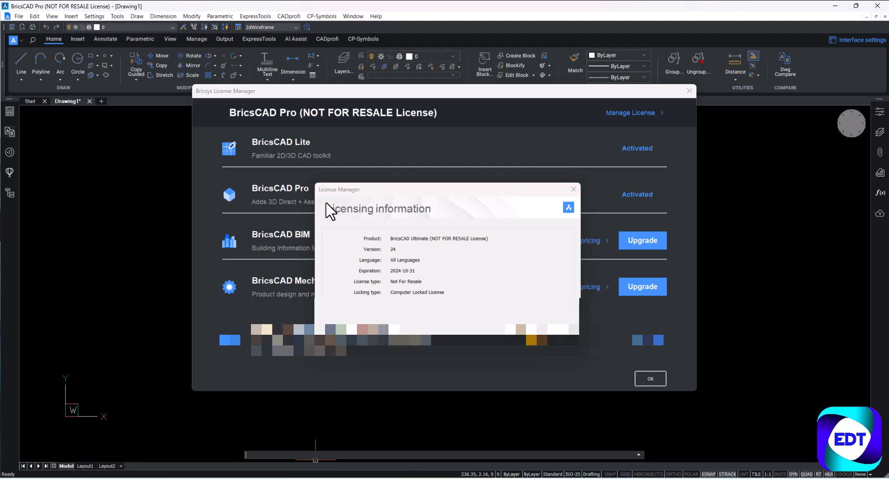
mouse_move(505, 249)
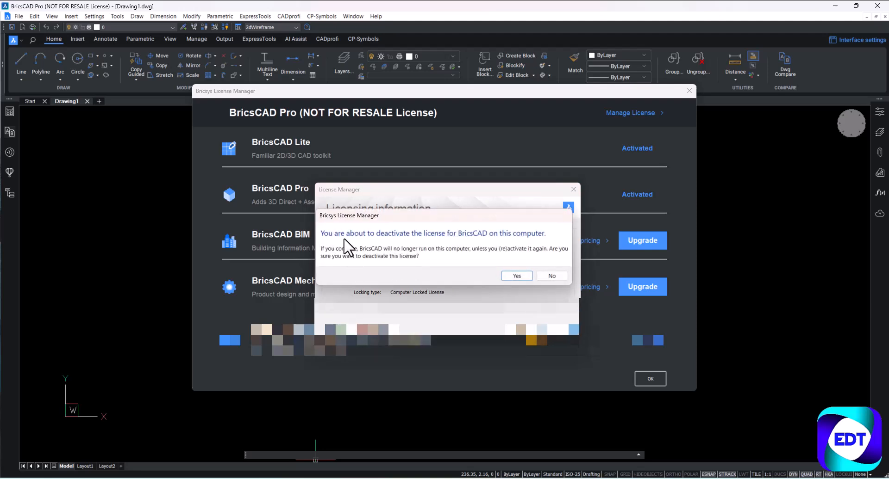
mouse_move(499, 255)
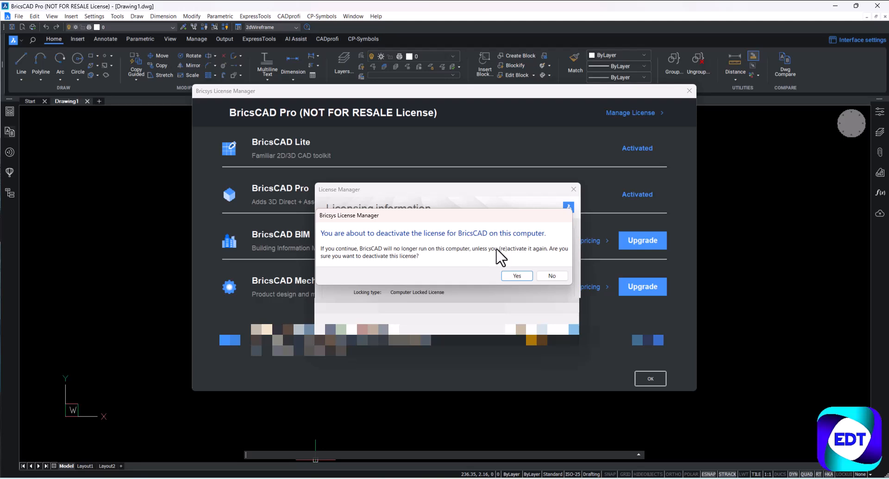
Confirm deactivating the BricsCAD license on this computer
left_click(550, 275)
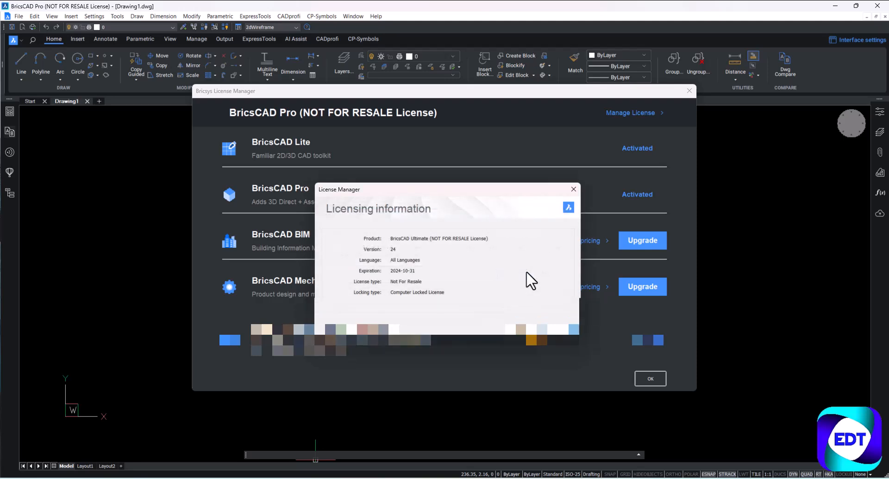
mouse_move(528, 270)
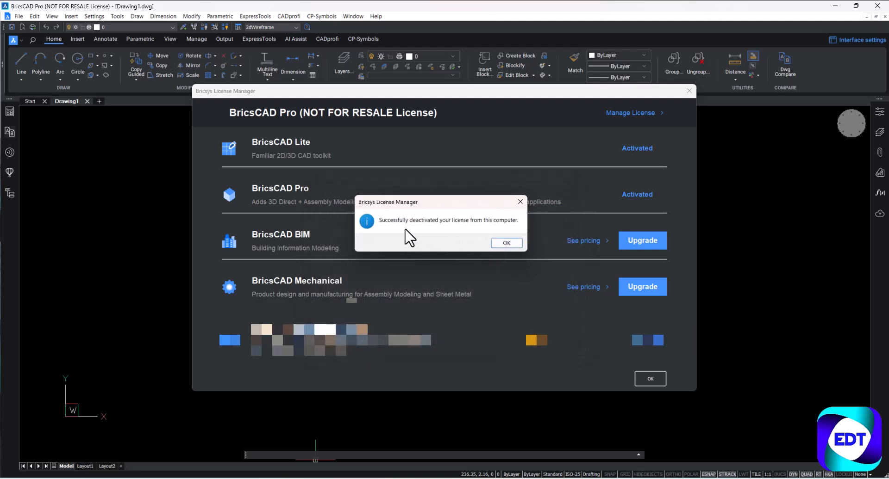
mouse_move(505, 243)
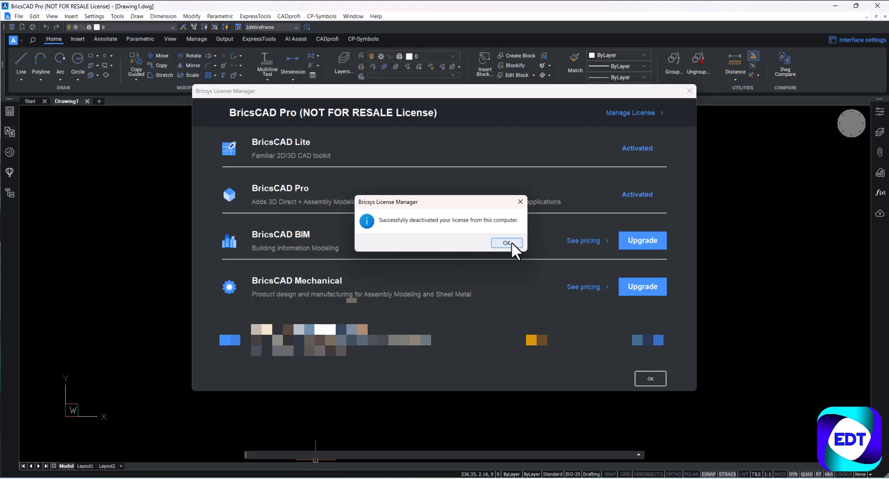
Dismiss the deactivation message and start activating the license from the Launcher
left_click(506, 243)
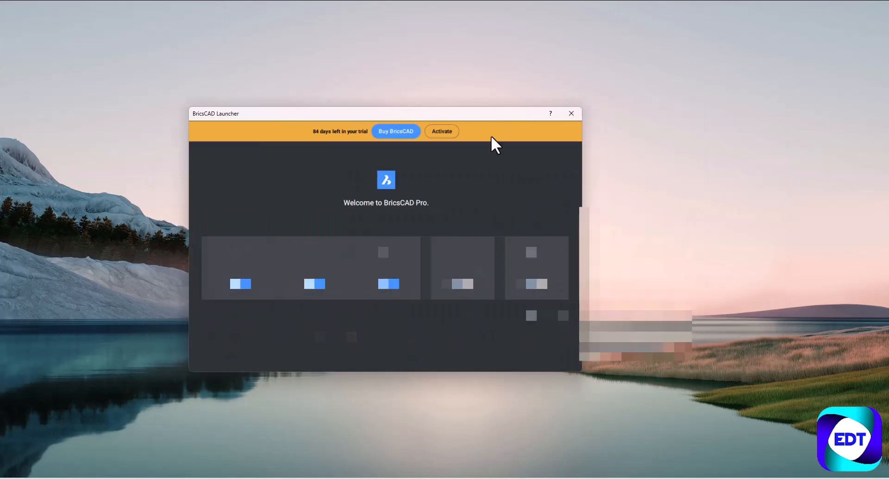
left_click(441, 131)
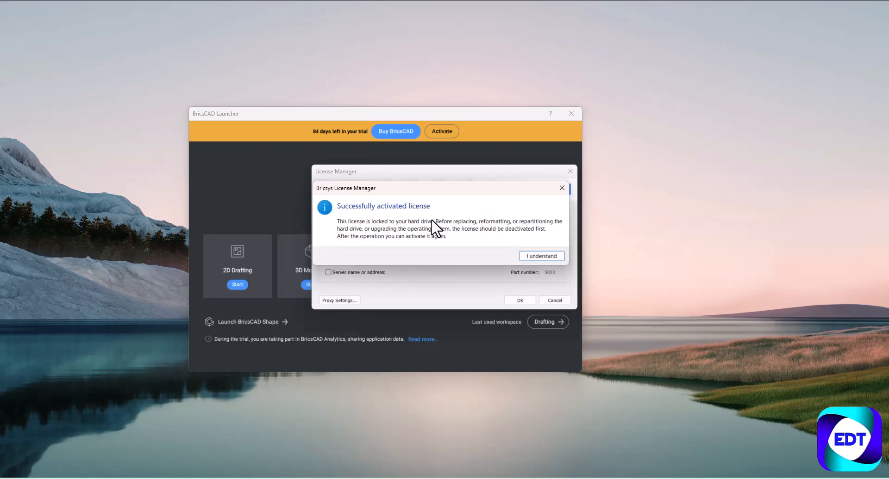
mouse_move(518, 237)
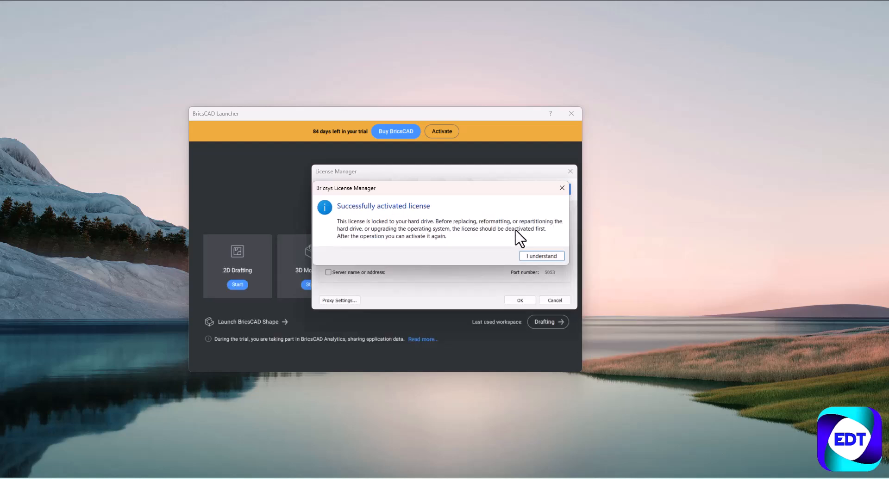
Acknowledge the activation notice to reach the workspace chooser without a trial banner
left_click(540, 255)
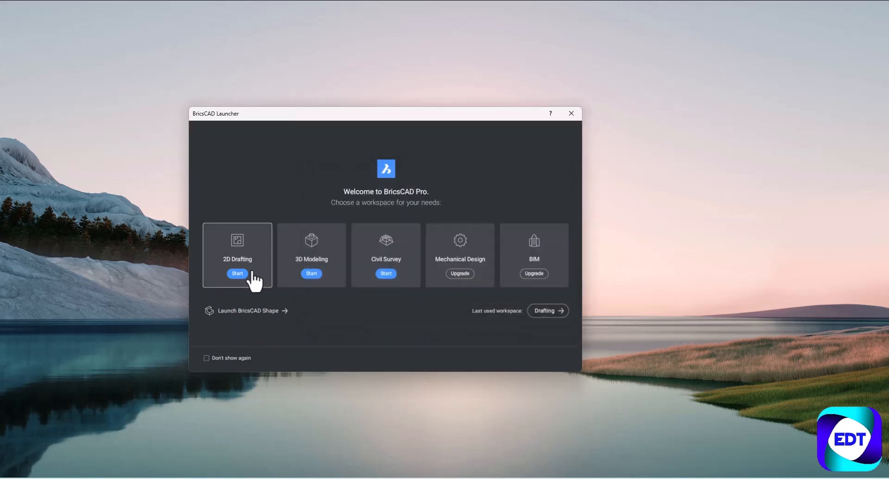
mouse_move(386, 267)
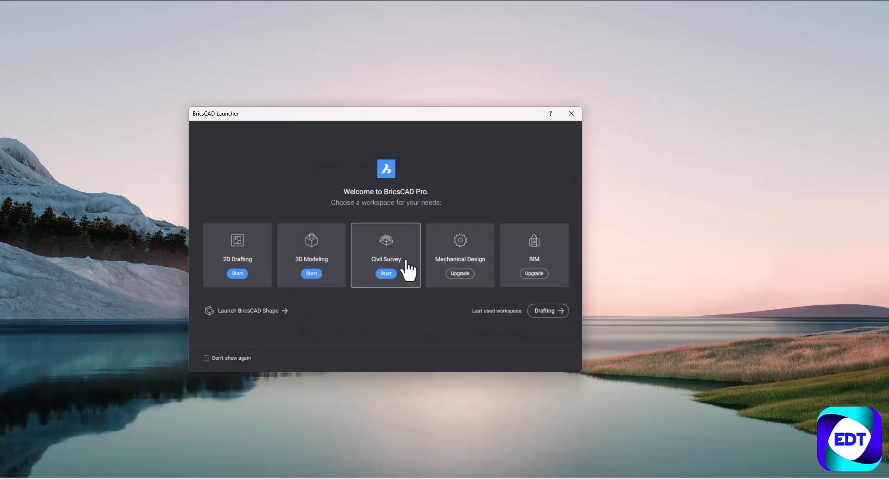
mouse_move(512, 209)
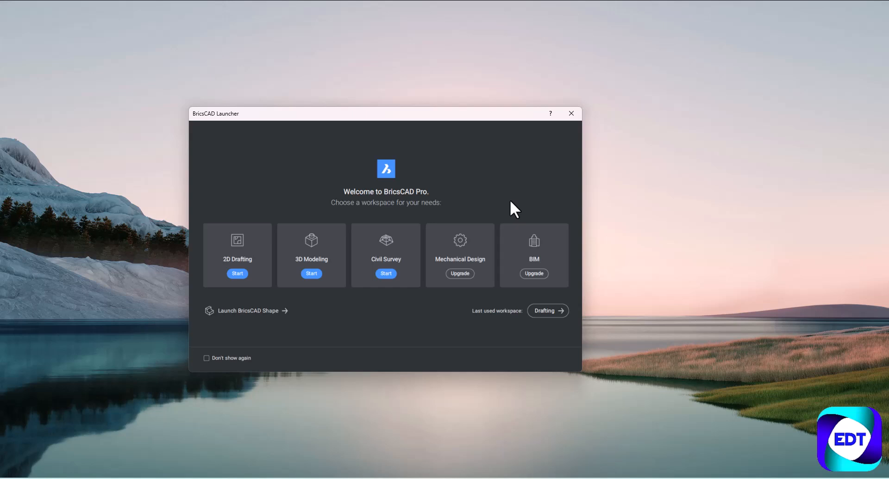